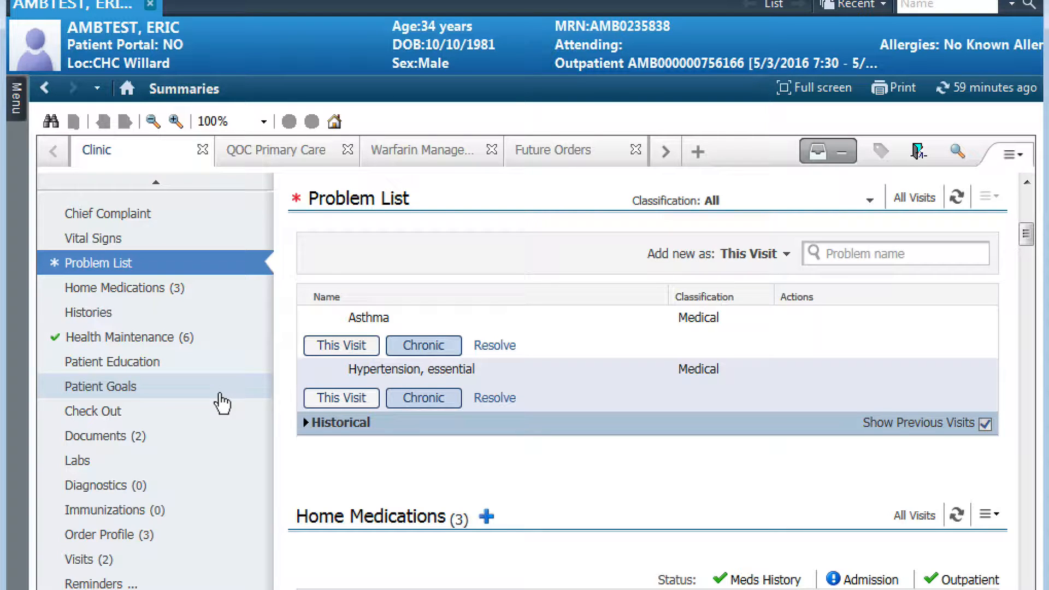
# - Jump to the Home Medications section of the clinic summary
pyautogui.click(340, 397)
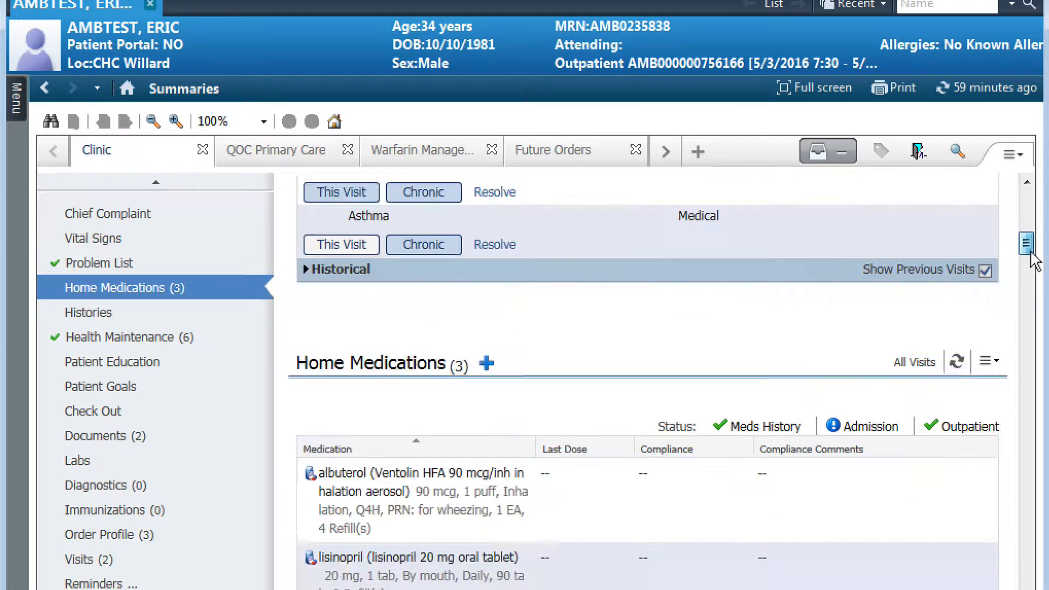
# - Go through Health Maintenance to Patient Education and load the suggested essential hypertension materials
pyautogui.click(121, 337)
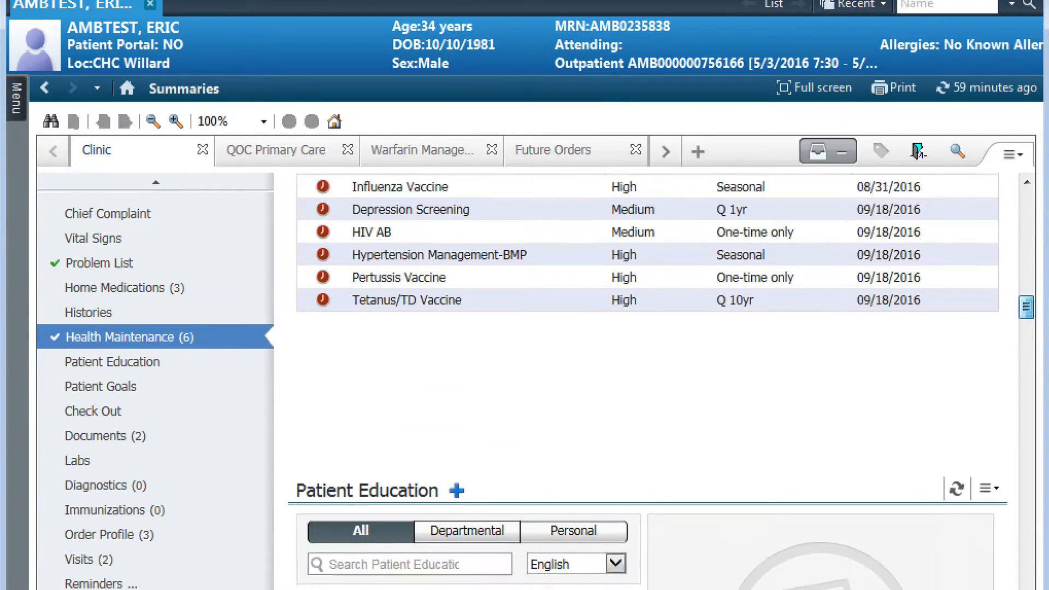
pyautogui.click(111, 361)
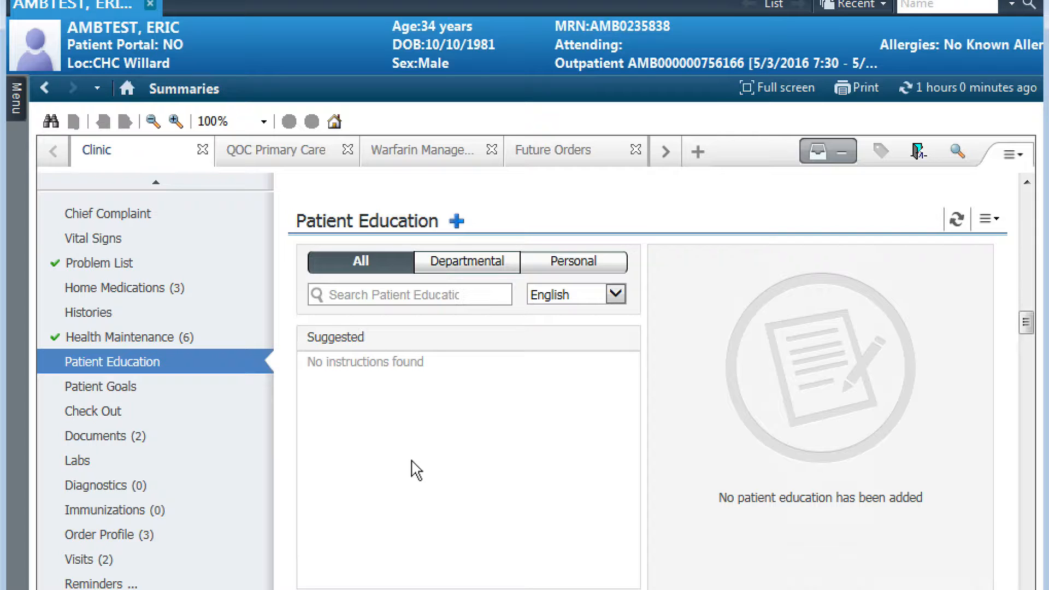
pyautogui.moveTo(701, 443)
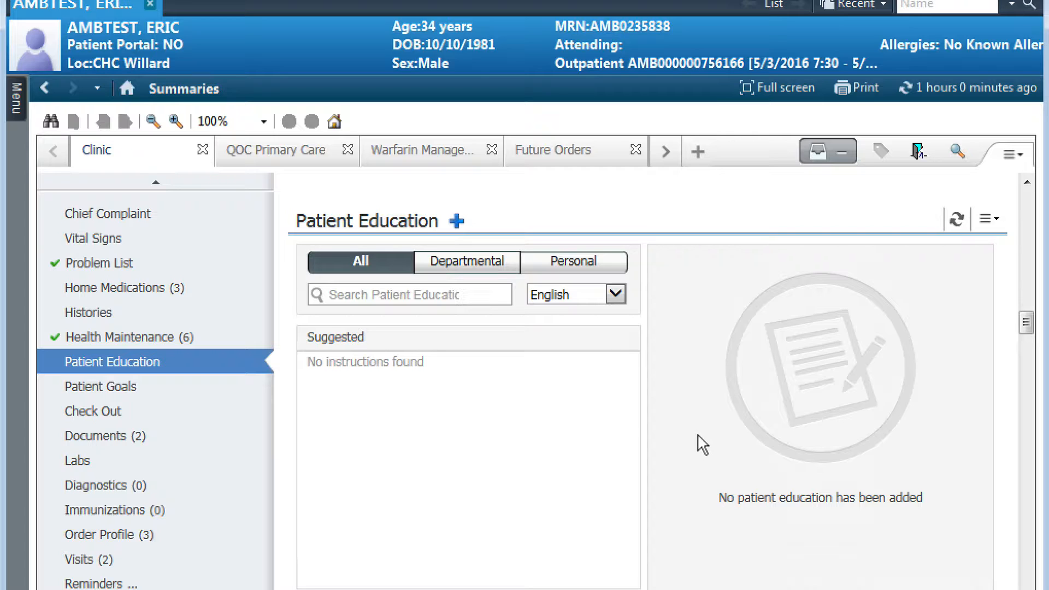
pyautogui.click(956, 220)
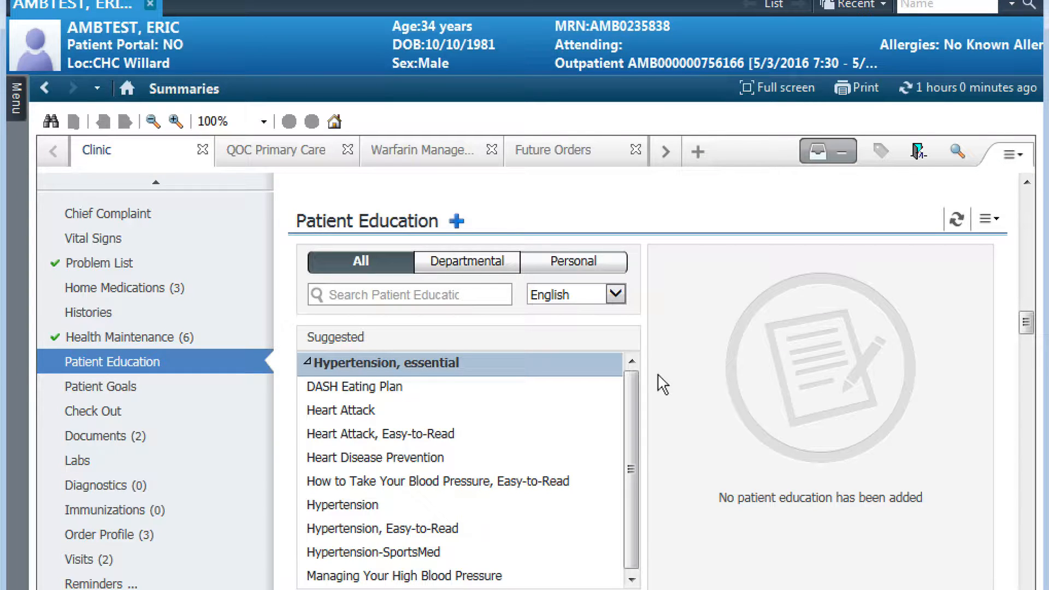
pyautogui.moveTo(652, 385)
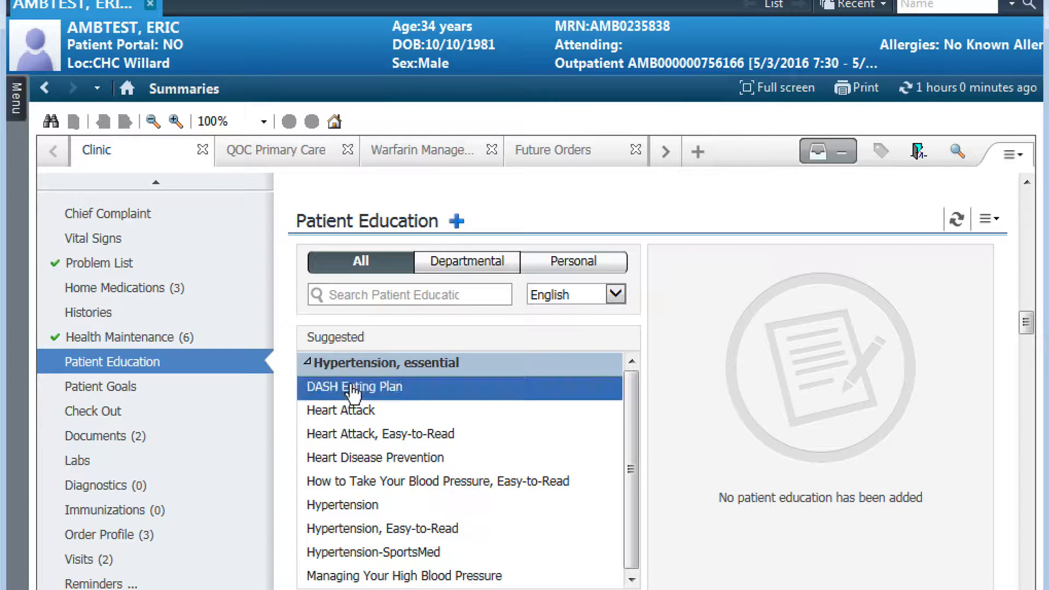
# - Add DASH Eating Plan to the patient's education, then show the personal favorite education items
pyautogui.doubleClick(354, 387)
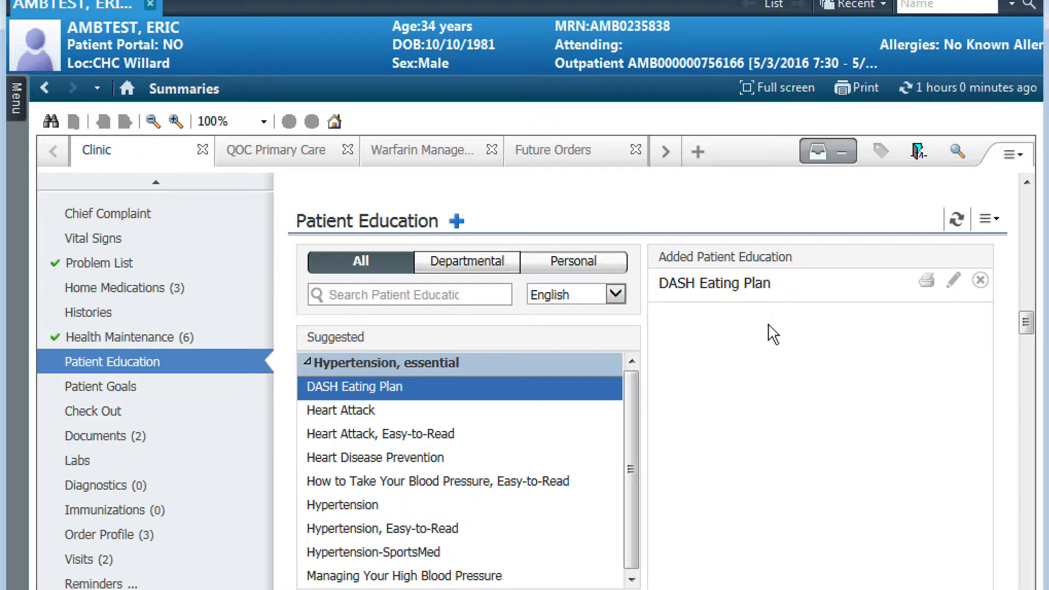
pyautogui.click(572, 261)
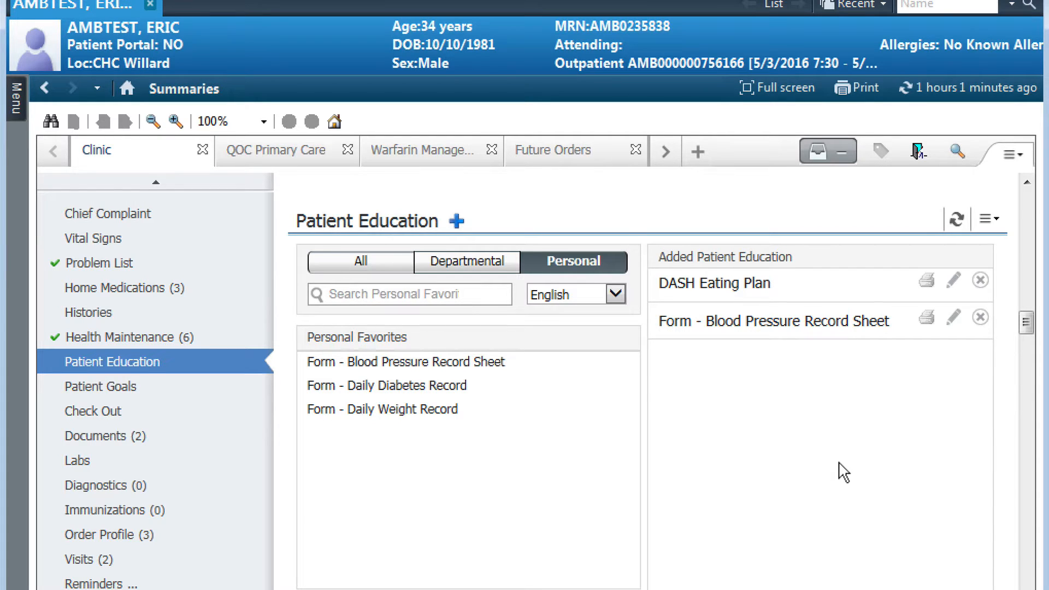
pyautogui.moveTo(933, 334)
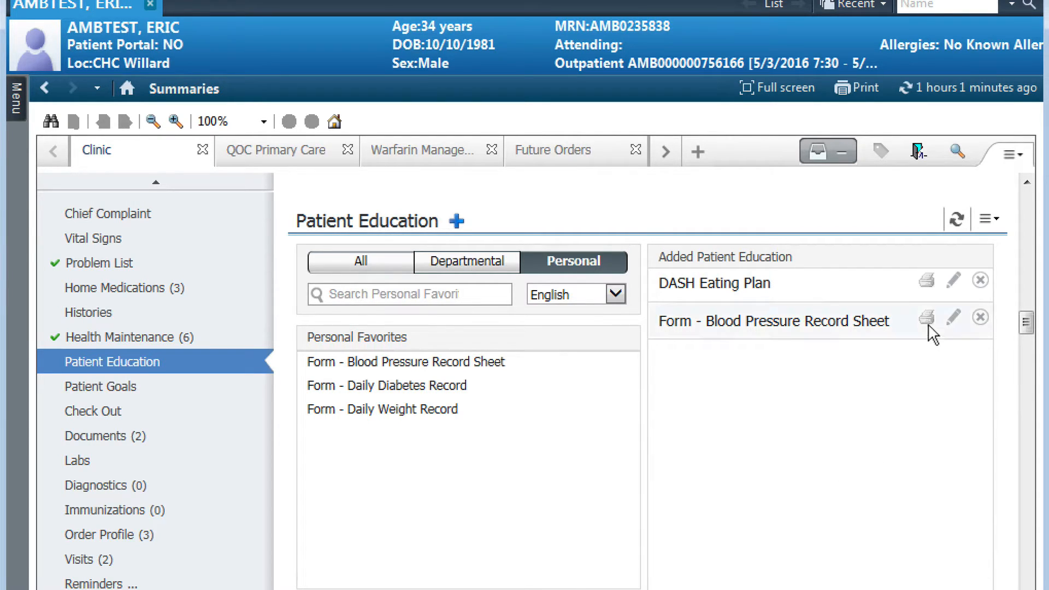